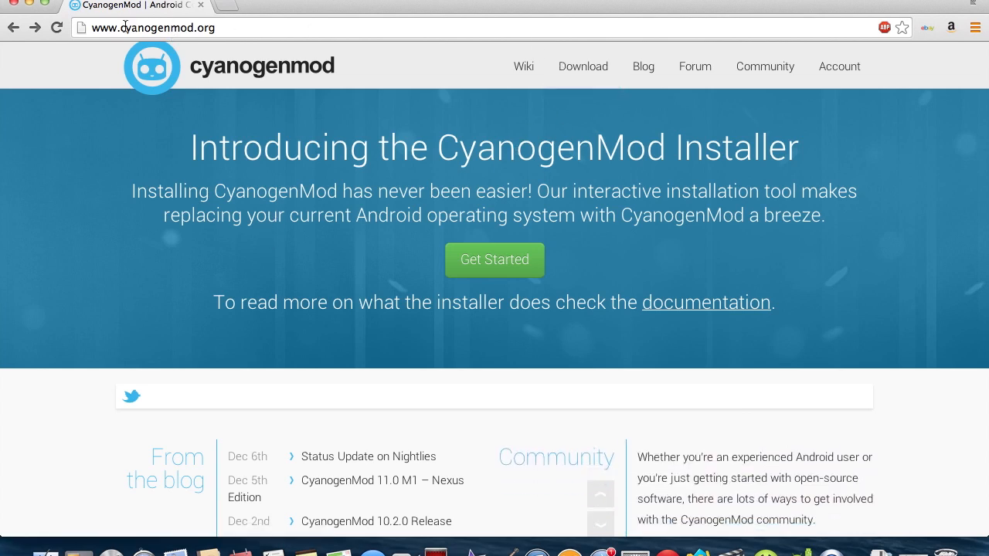
mouse_move(582, 66)
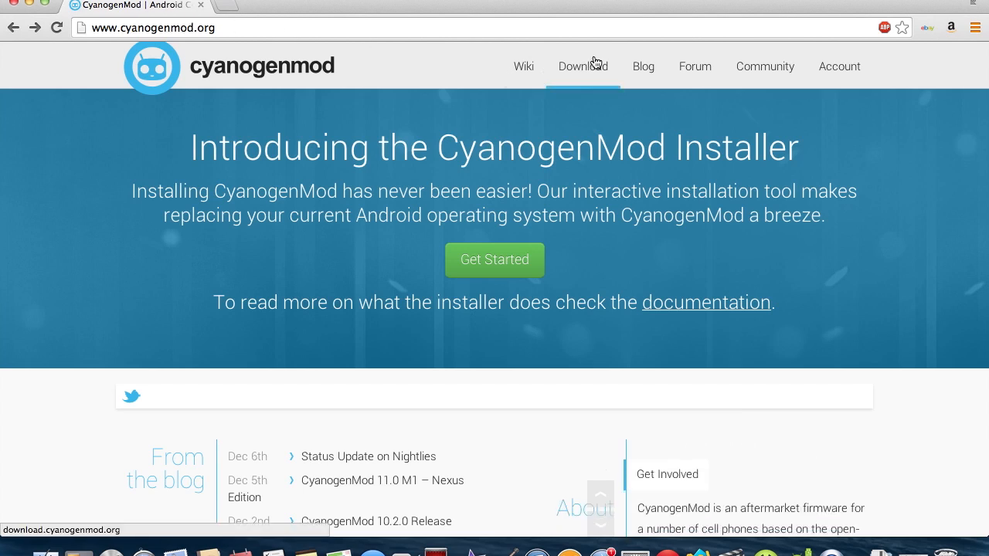
Go to the CyanogenMod downloads page and locate the Samsung Galaxy S4 entries
left_click(583, 67)
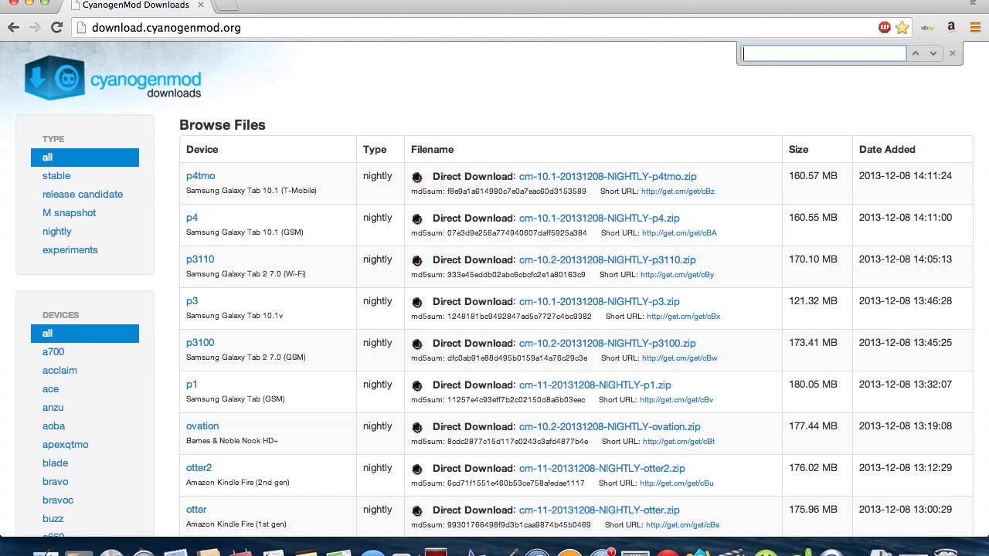
type("sasmsung galaxy s4")
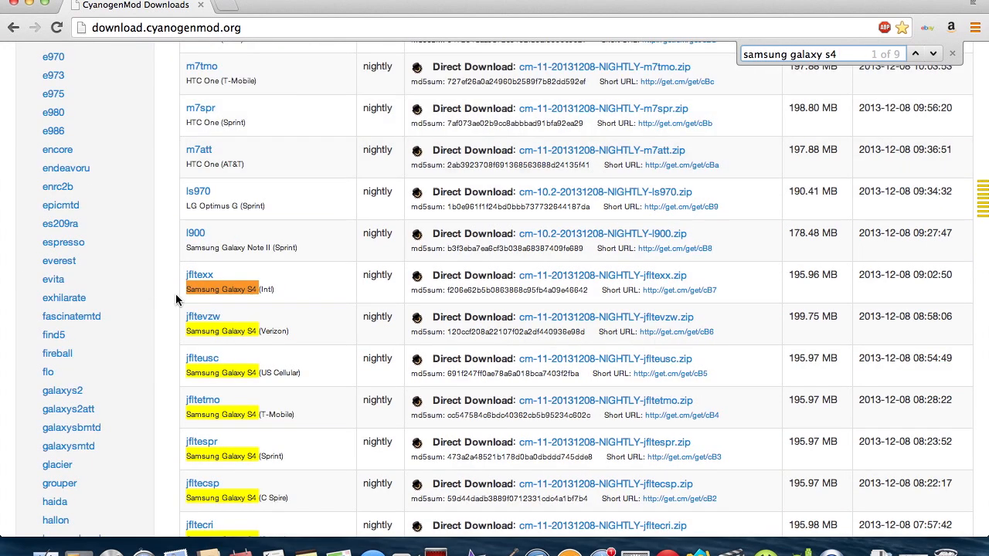
scroll("down", 3)
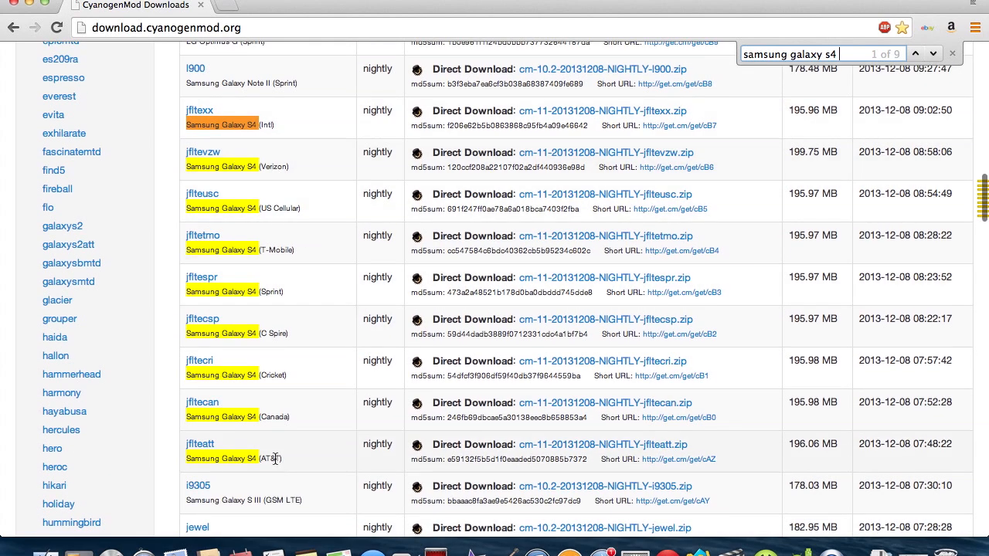
mouse_move(201, 278)
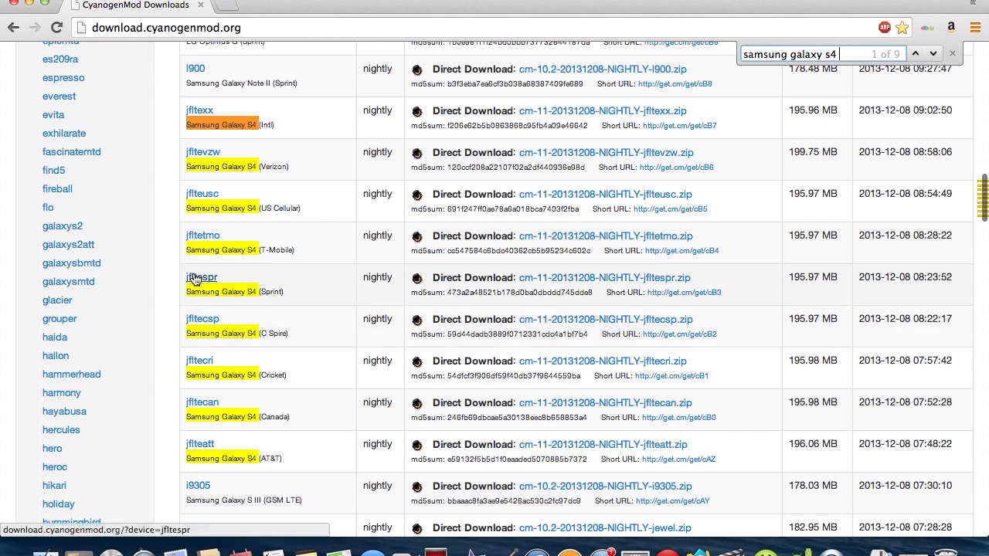
Show the jfltespr (Sprint Galaxy S4) builds and start the cm-11 nightly zip download
left_click(201, 278)
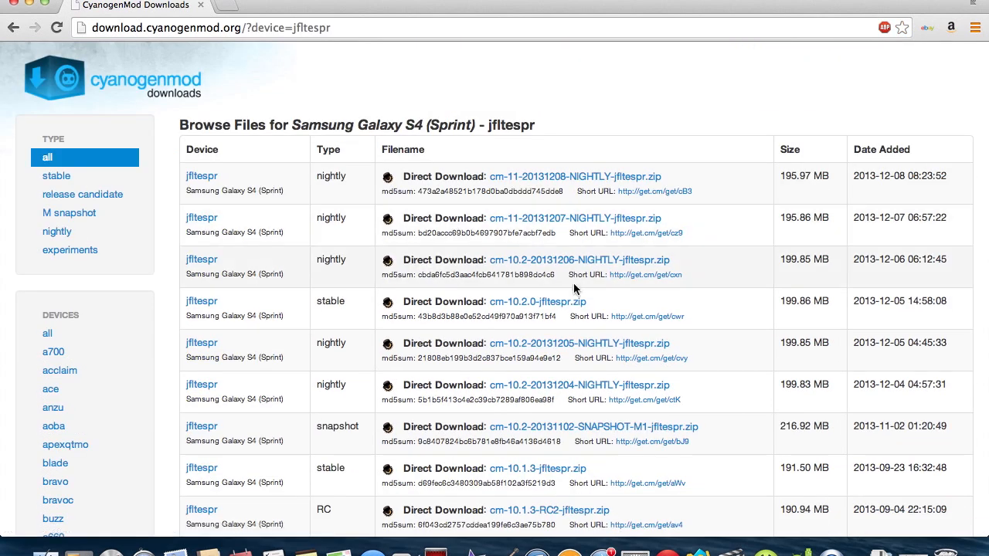
mouse_move(415, 204)
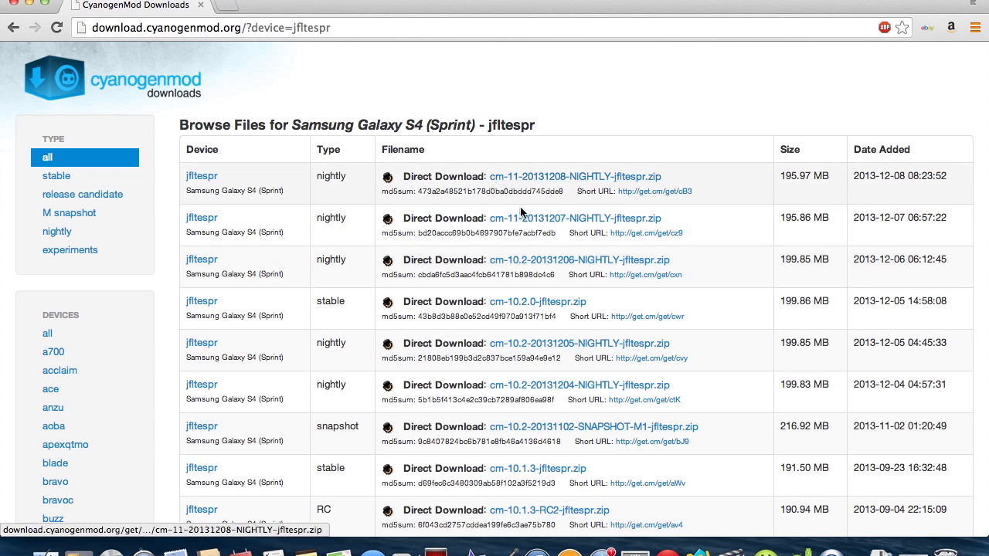
mouse_move(500, 173)
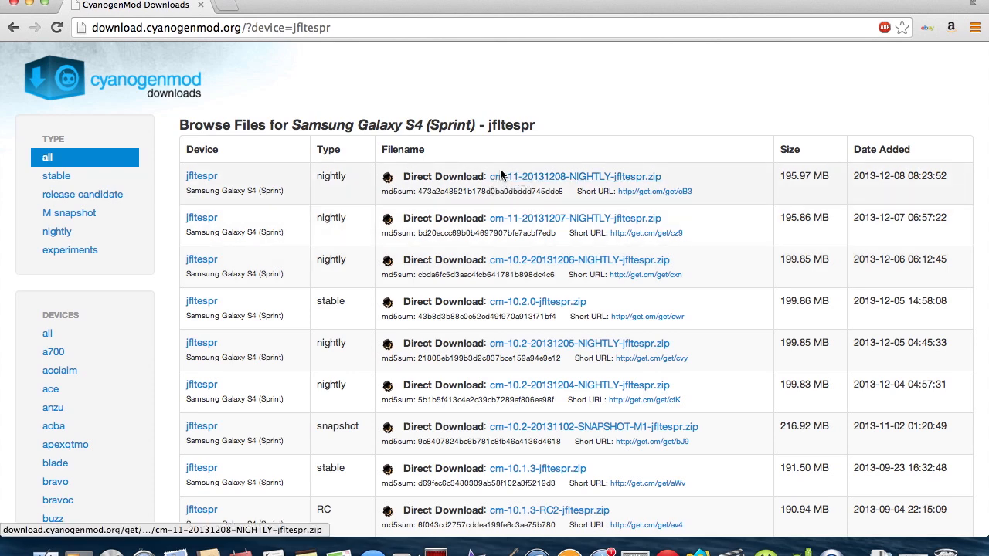
left_click(574, 176)
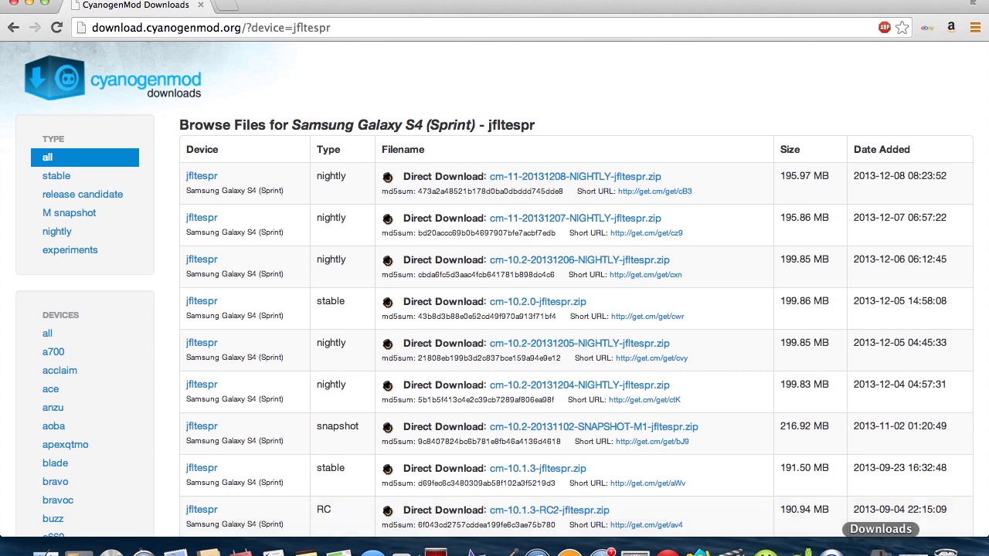
mouse_move(393, 90)
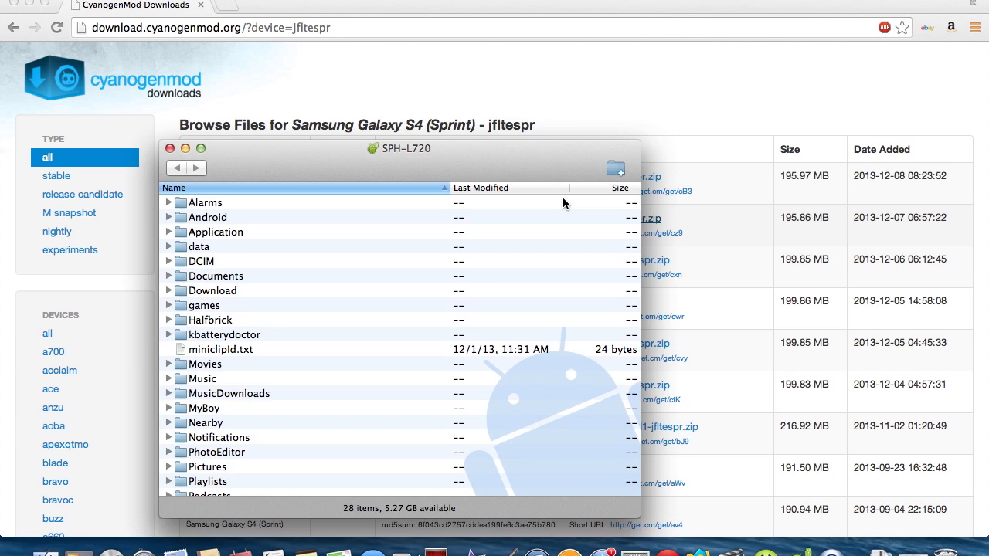
mouse_move(825, 83)
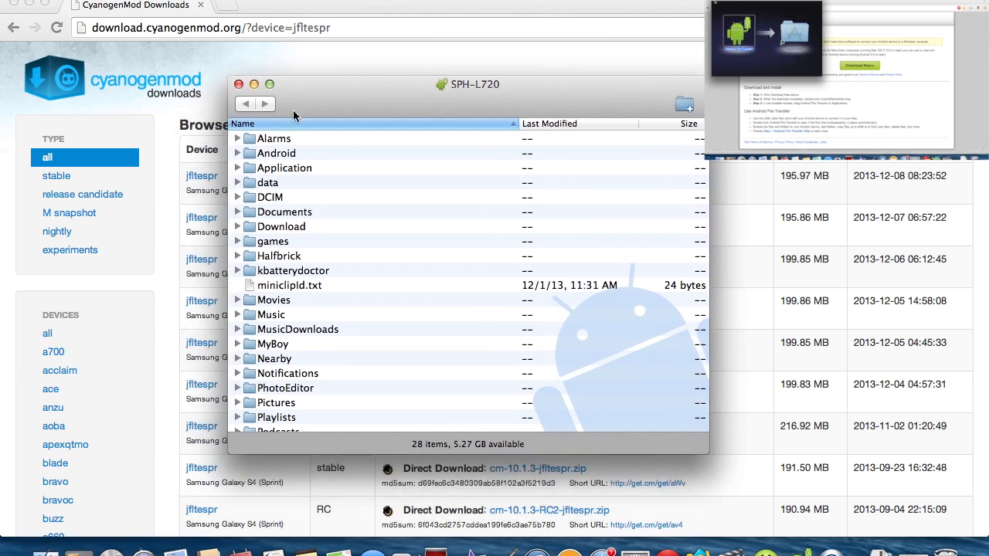
Create a new CM folder on the SPH-L720's storage in Android File Transfer
scroll("down", 3)
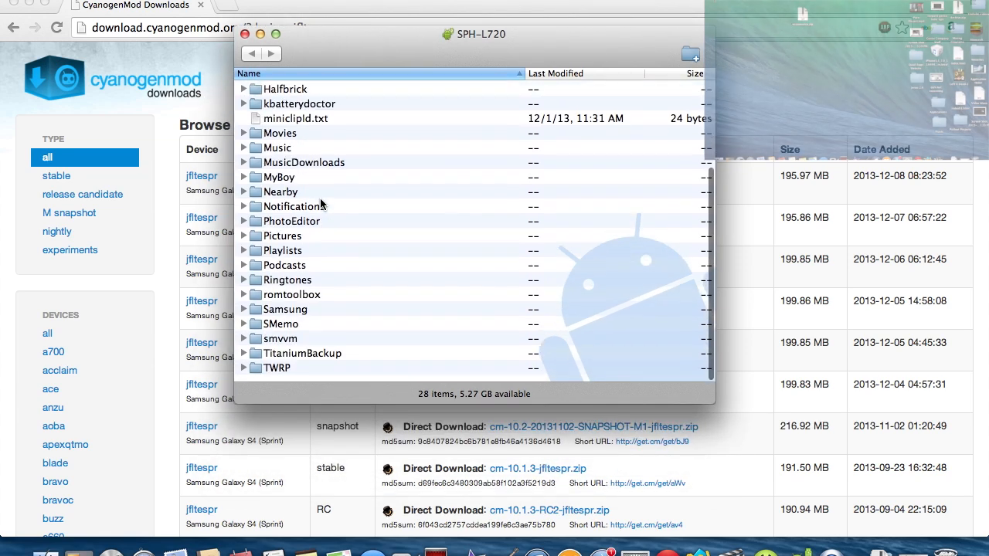
right_click(284, 272)
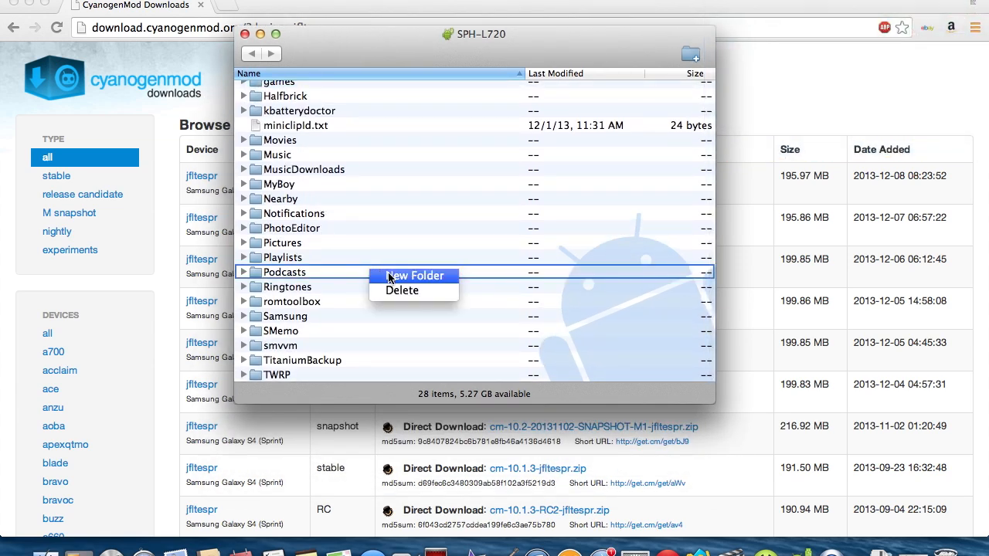
left_click(414, 275)
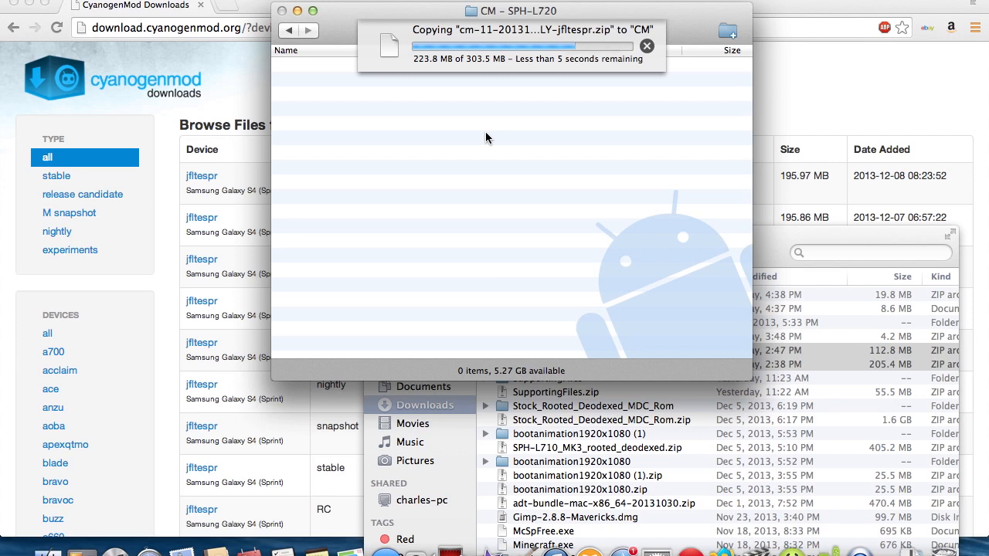
mouse_move(380, 247)
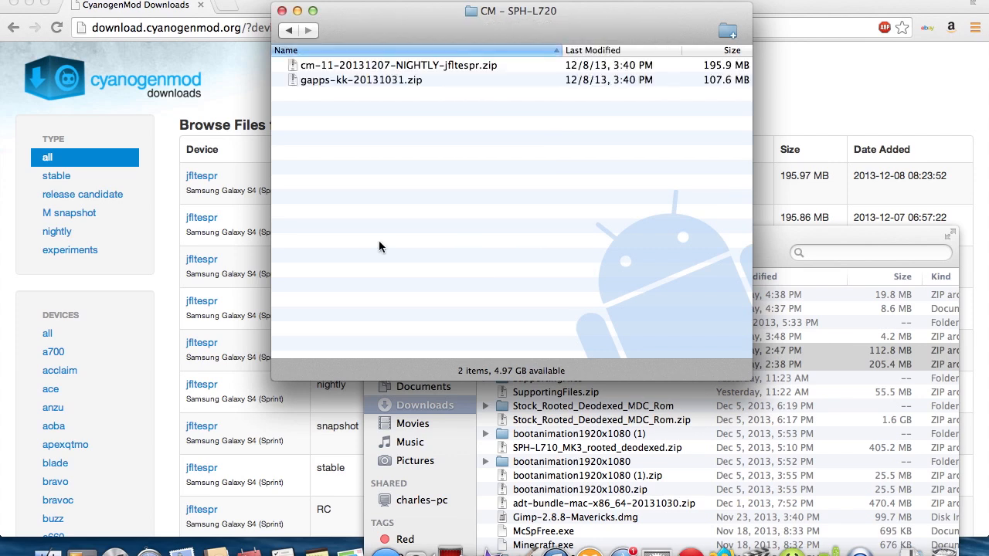
mouse_move(281, 10)
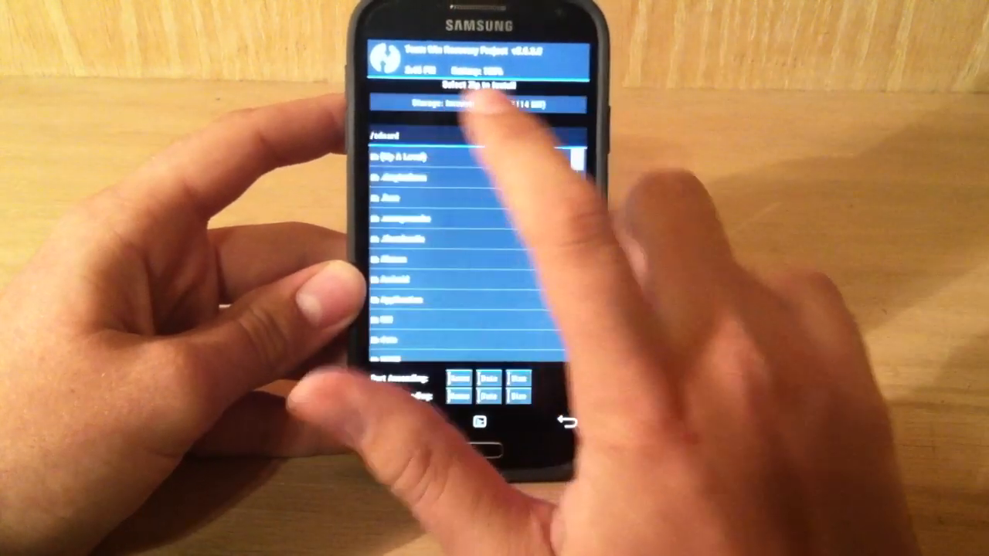
Queue the cm-11 nightly zip from the CM folder for flashing and return for more zips
scroll("down", 3)
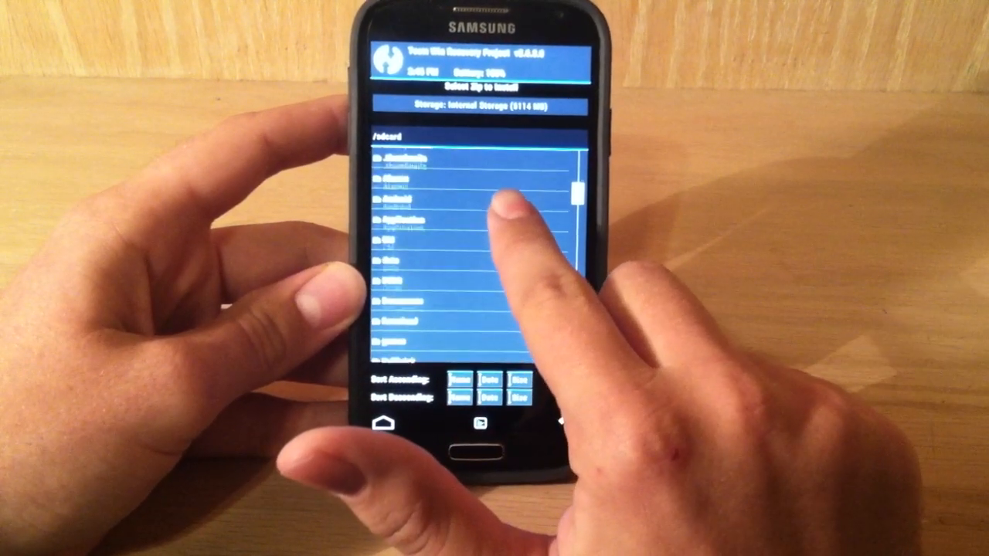
left_click(418, 203)
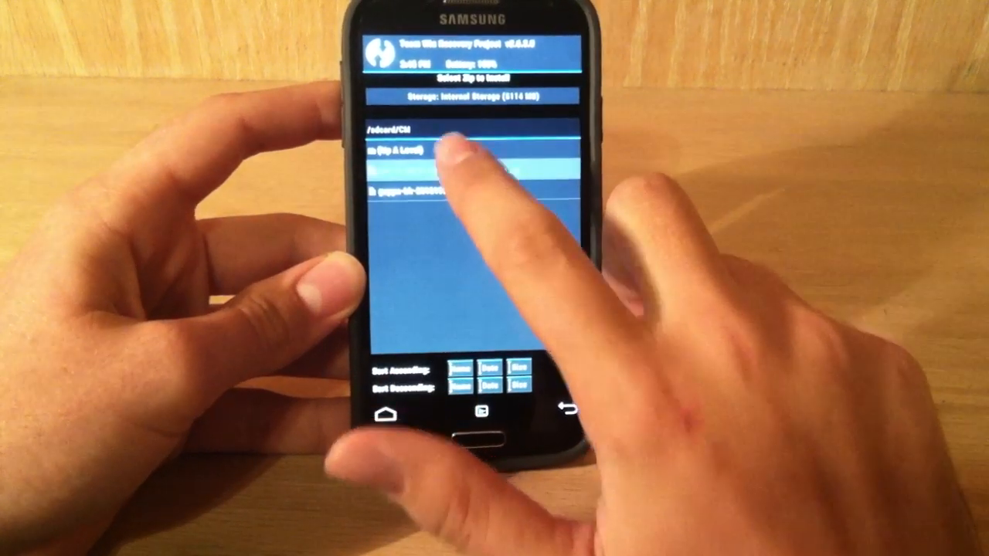
left_click(464, 151)
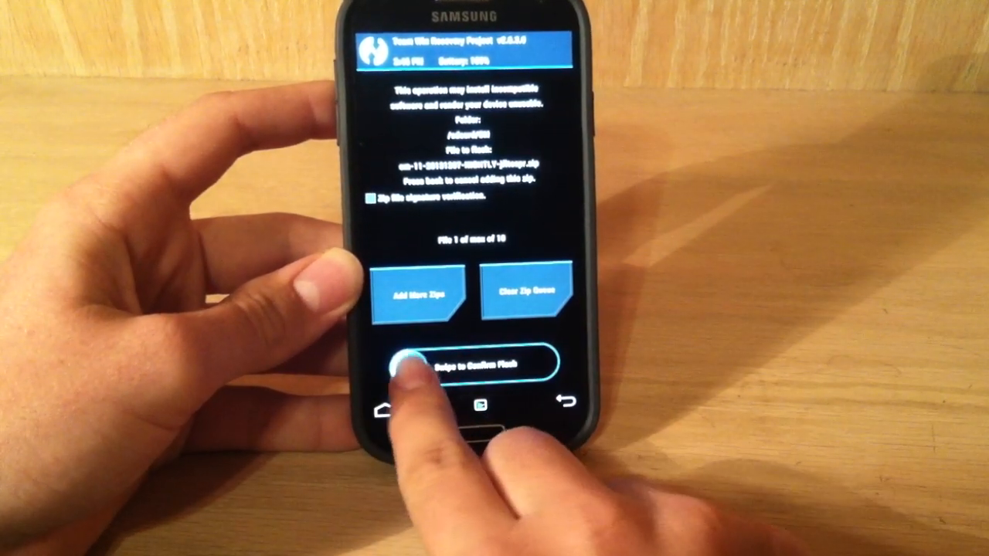
left_click_drag(394, 363, 549, 363)
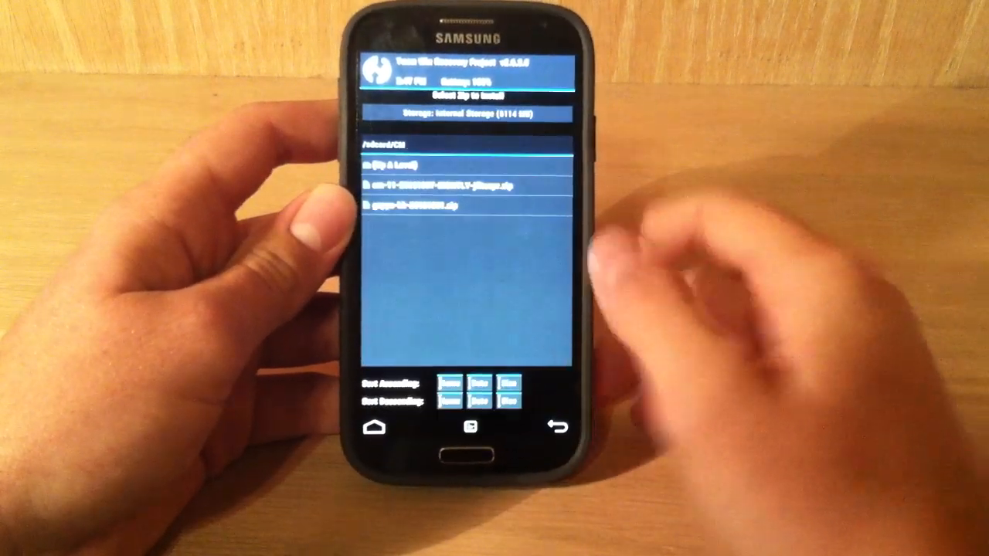
Add gapps-kk-20131031.zip to the install queue
left_click(417, 204)
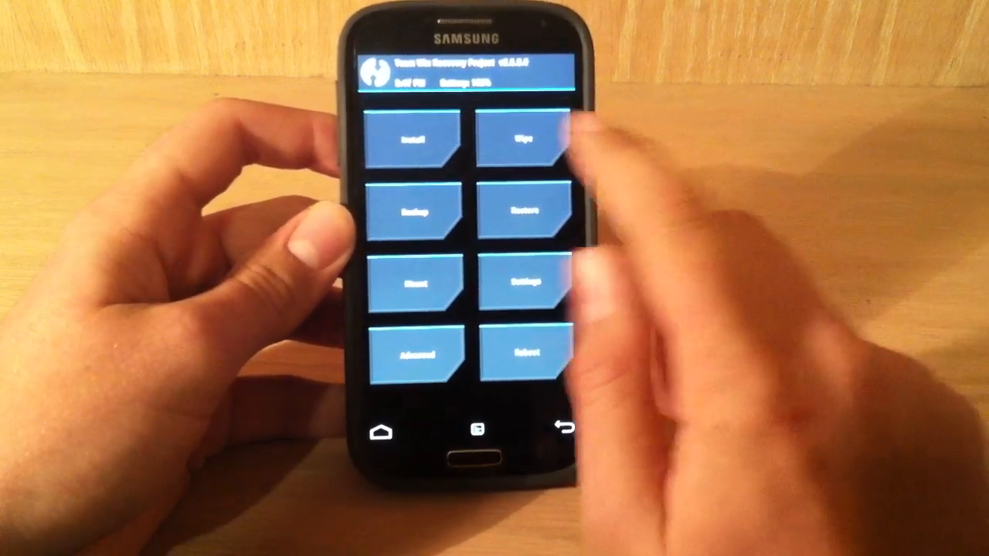
Advanced-wipe Dalvik Cache, System, Data and Cache and confirm the wipe
left_click(522, 139)
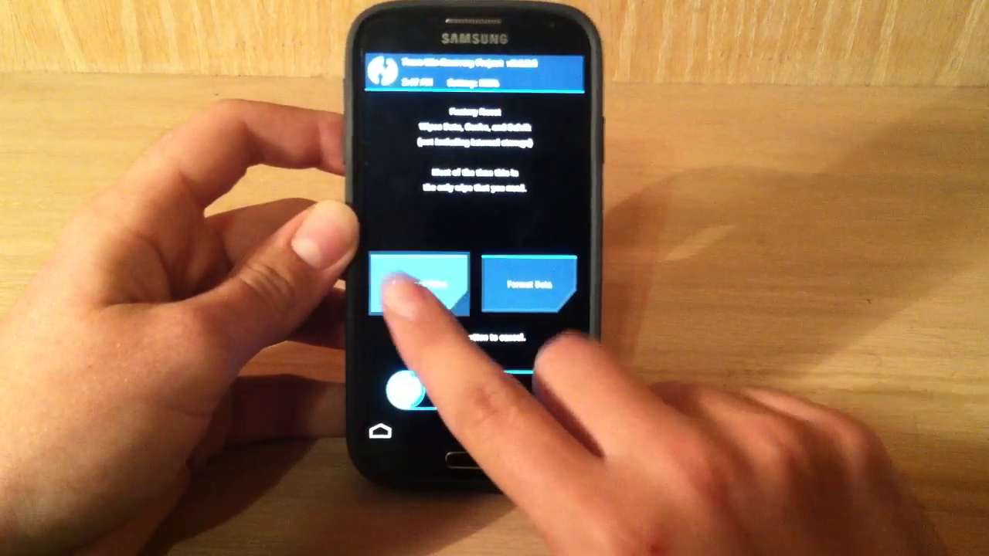
left_click(421, 286)
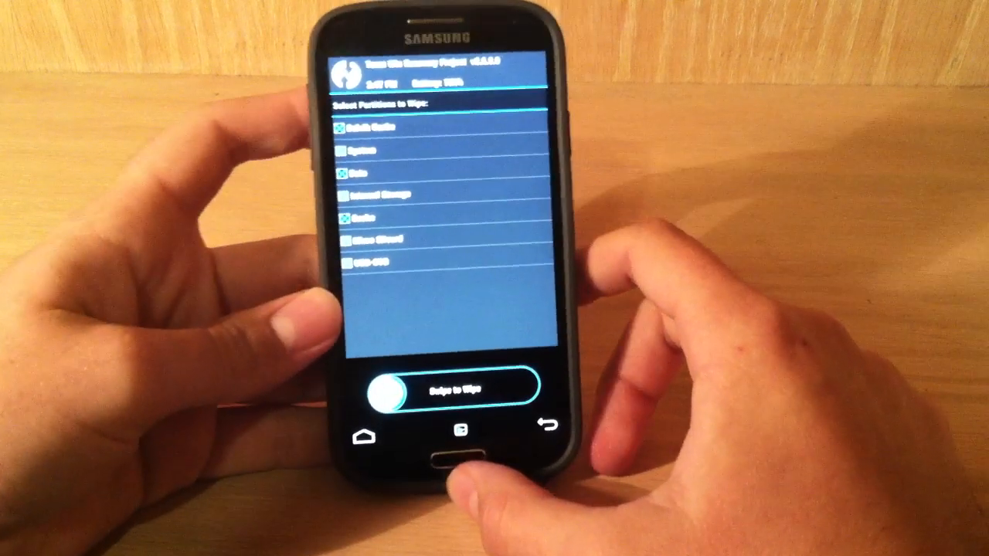
left_click_drag(379, 390, 440, 395)
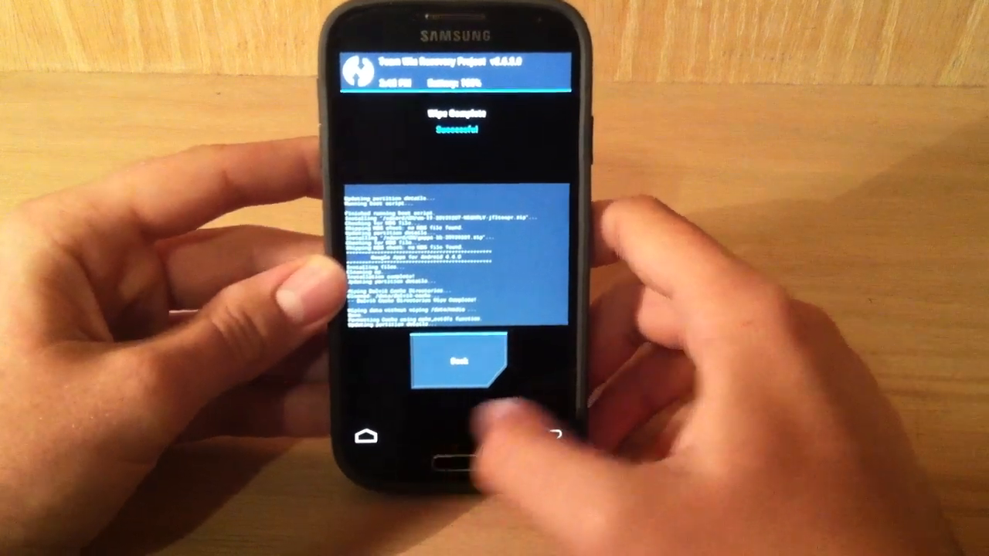
Return to the TWRP main menu, flash the queued zips and reboot into CyanogenMod
left_click(457, 368)
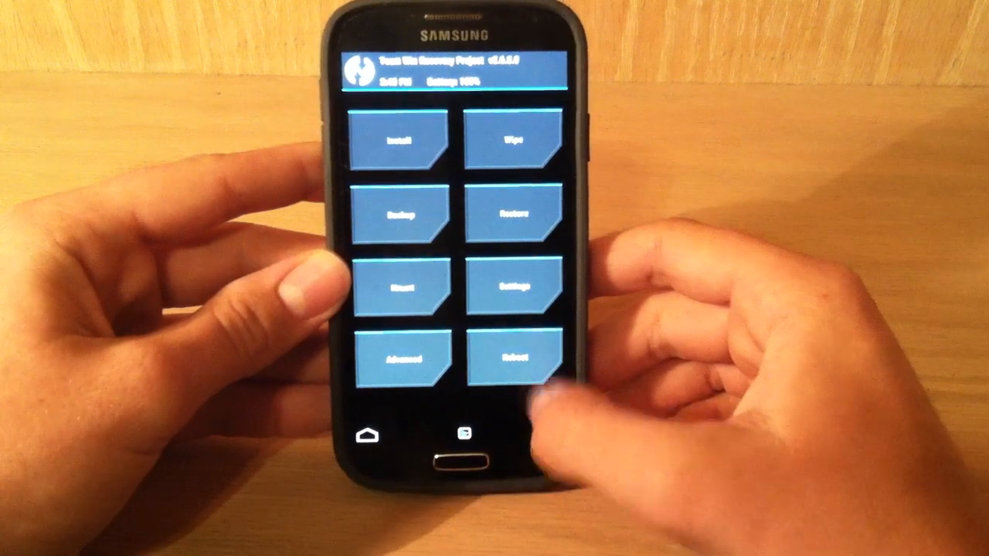
left_click(513, 364)
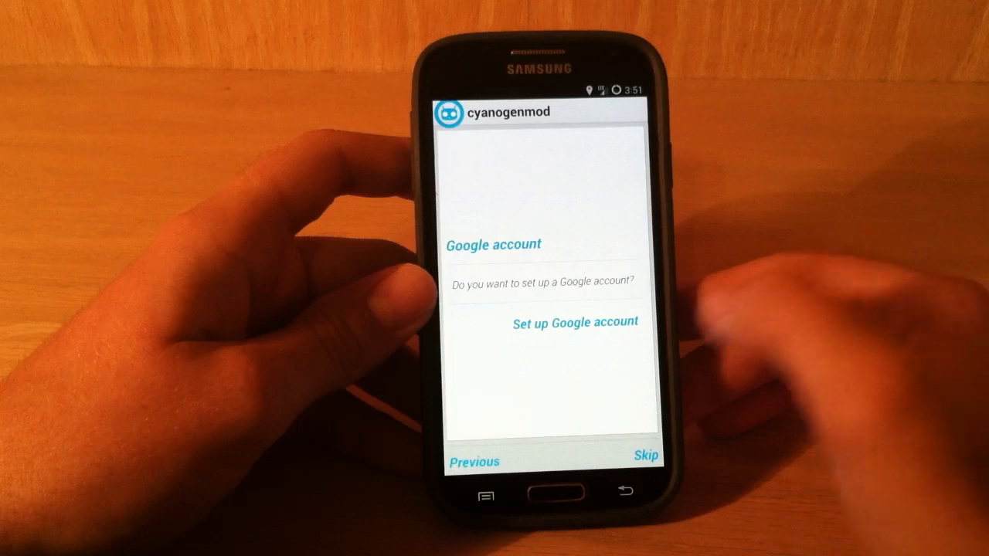
Skip the Google account setup and dismiss the launcher's Welcome tip
left_click(573, 322)
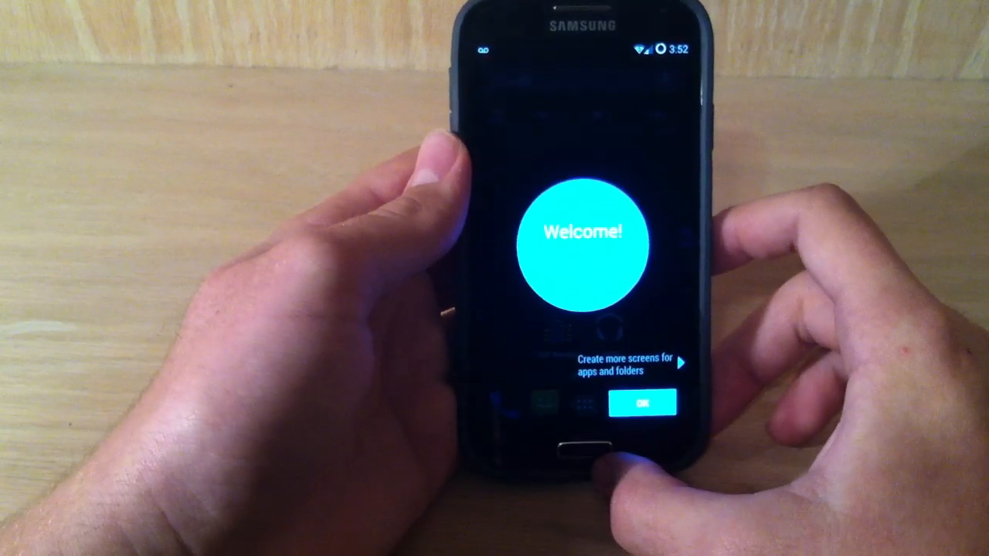
left_click(643, 403)
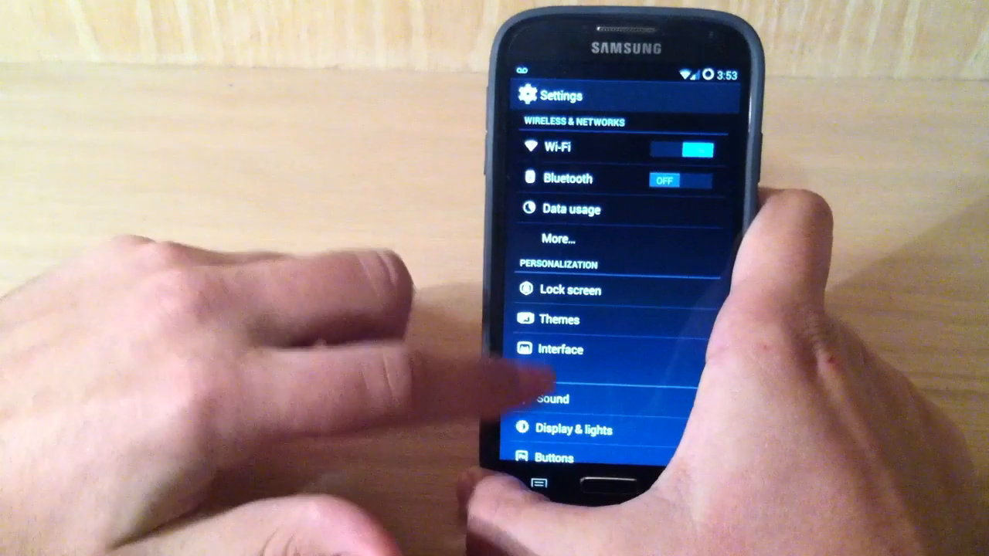
Show About phone with Android 4.4.1 and the CyanogenMod 11 nightly version
scroll("down", 3)
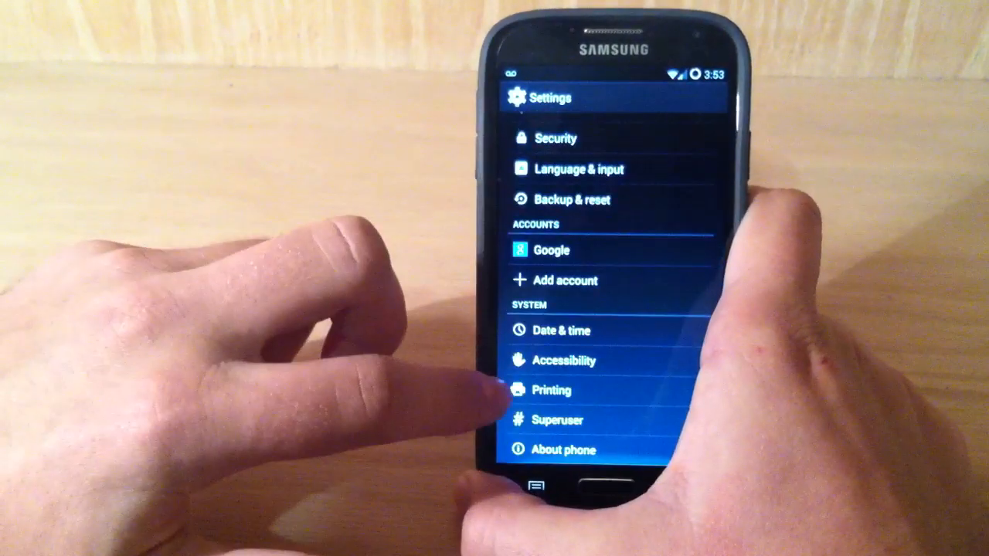
left_click(565, 449)
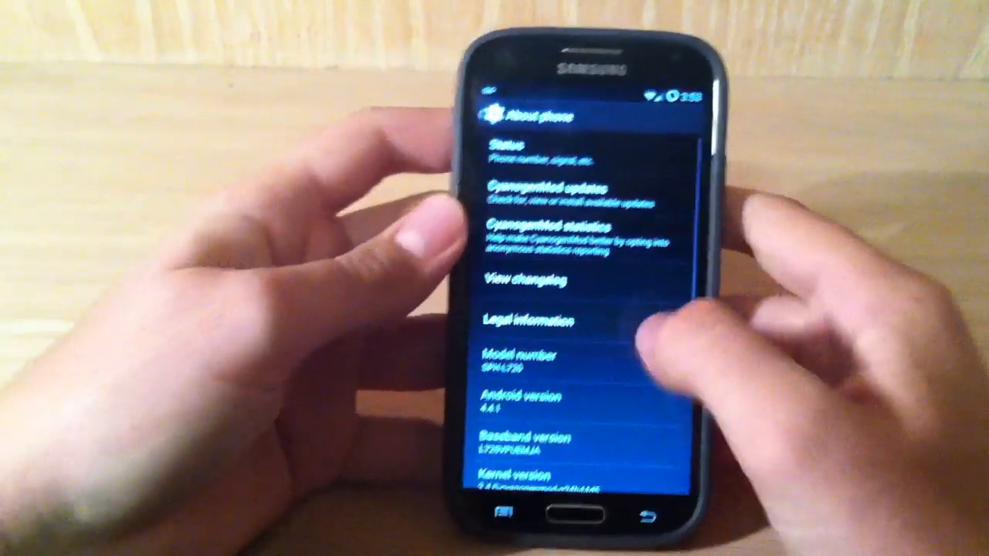
scroll("up", 3)
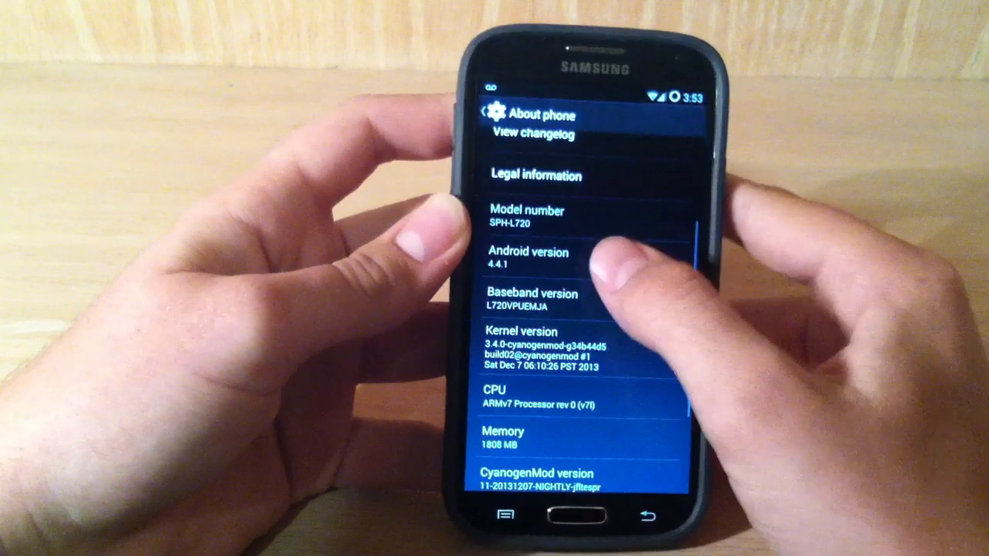